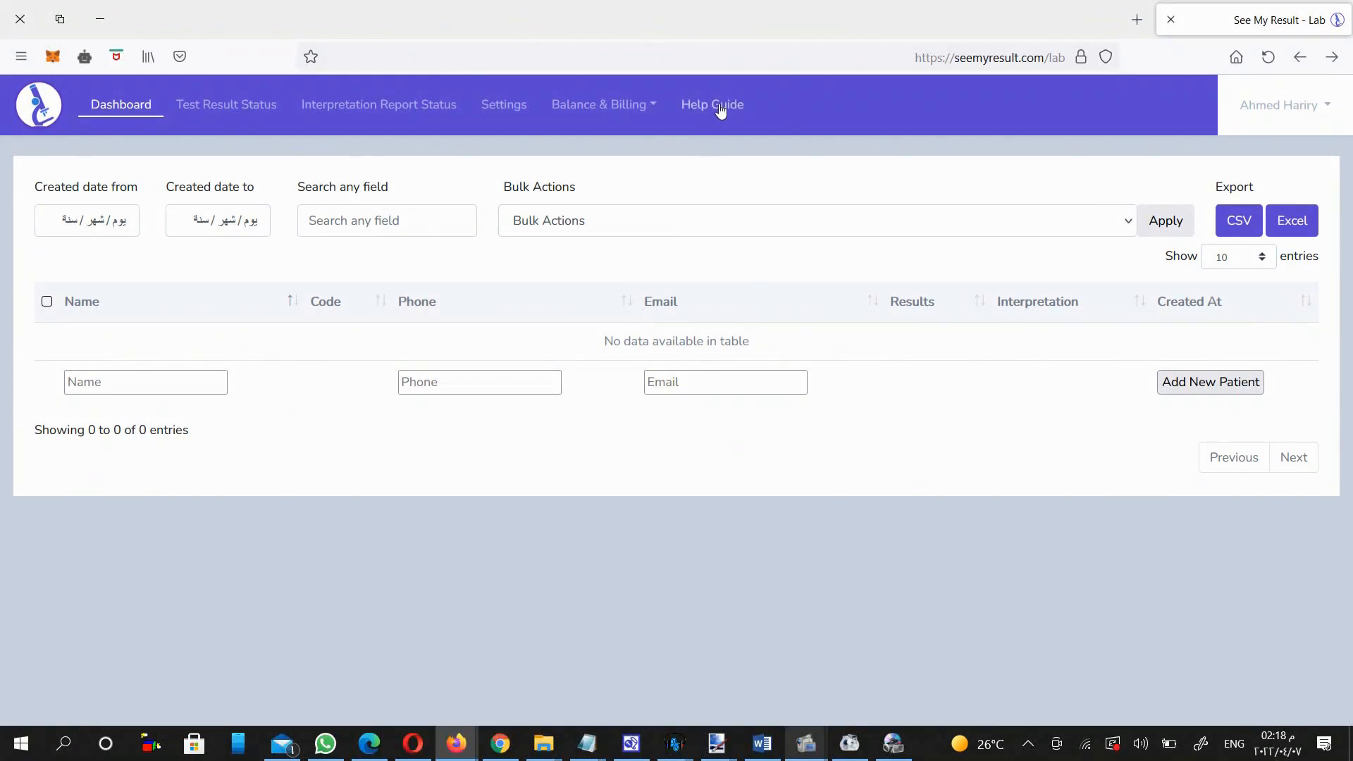
- Open the Help Guide and scroll down to the interpretation reports upload section
{"action": "left_click", "coordinate": [711, 104]}
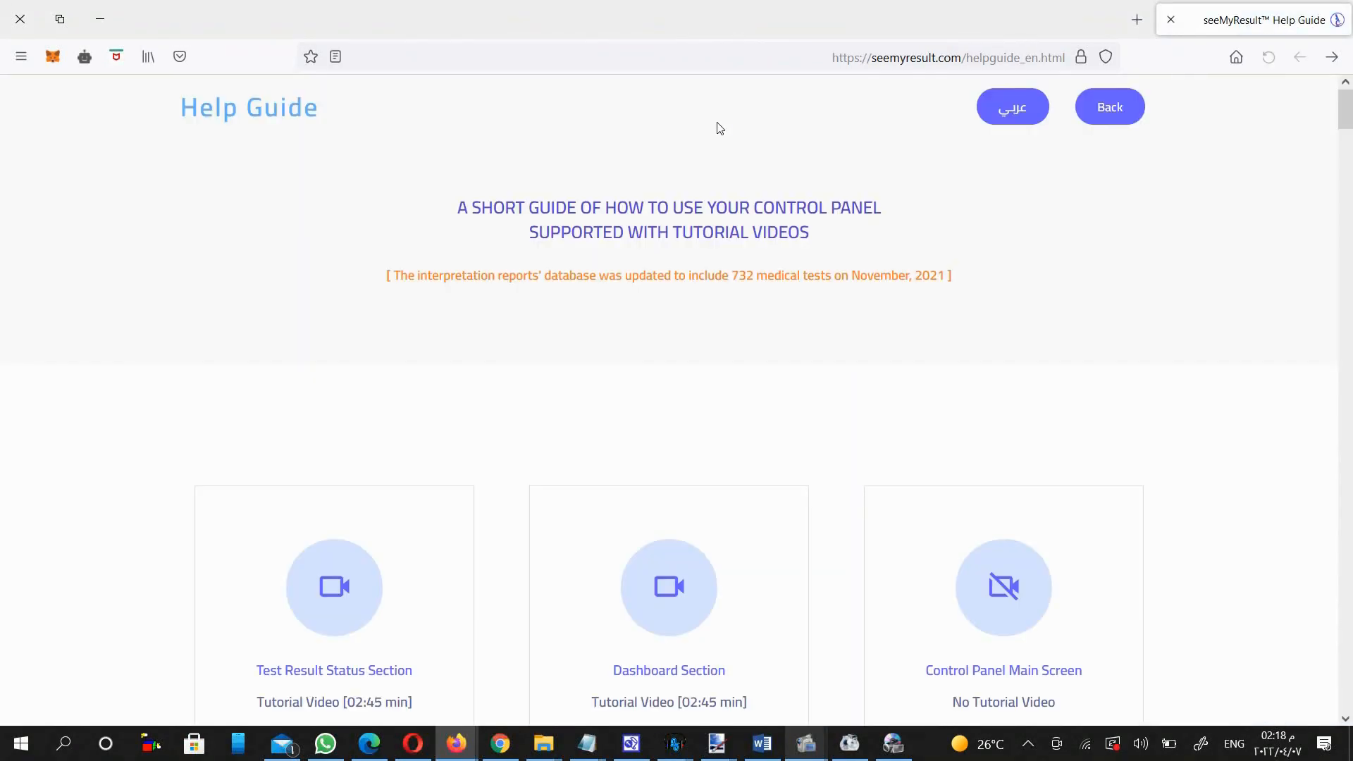
{"action": "scroll", "scroll_direction": "down", "scroll_amount": 3}
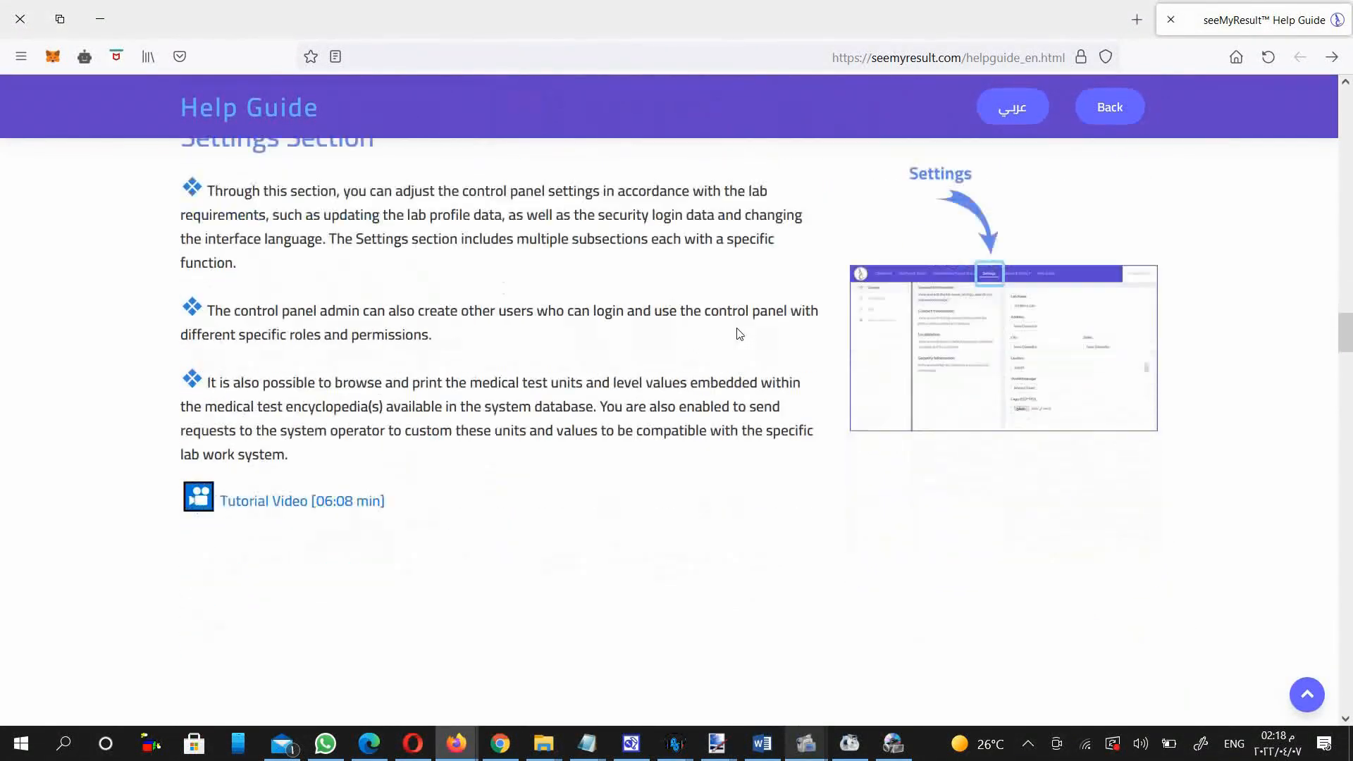
{"action": "scroll", "scroll_direction": "down", "scroll_amount": 3}
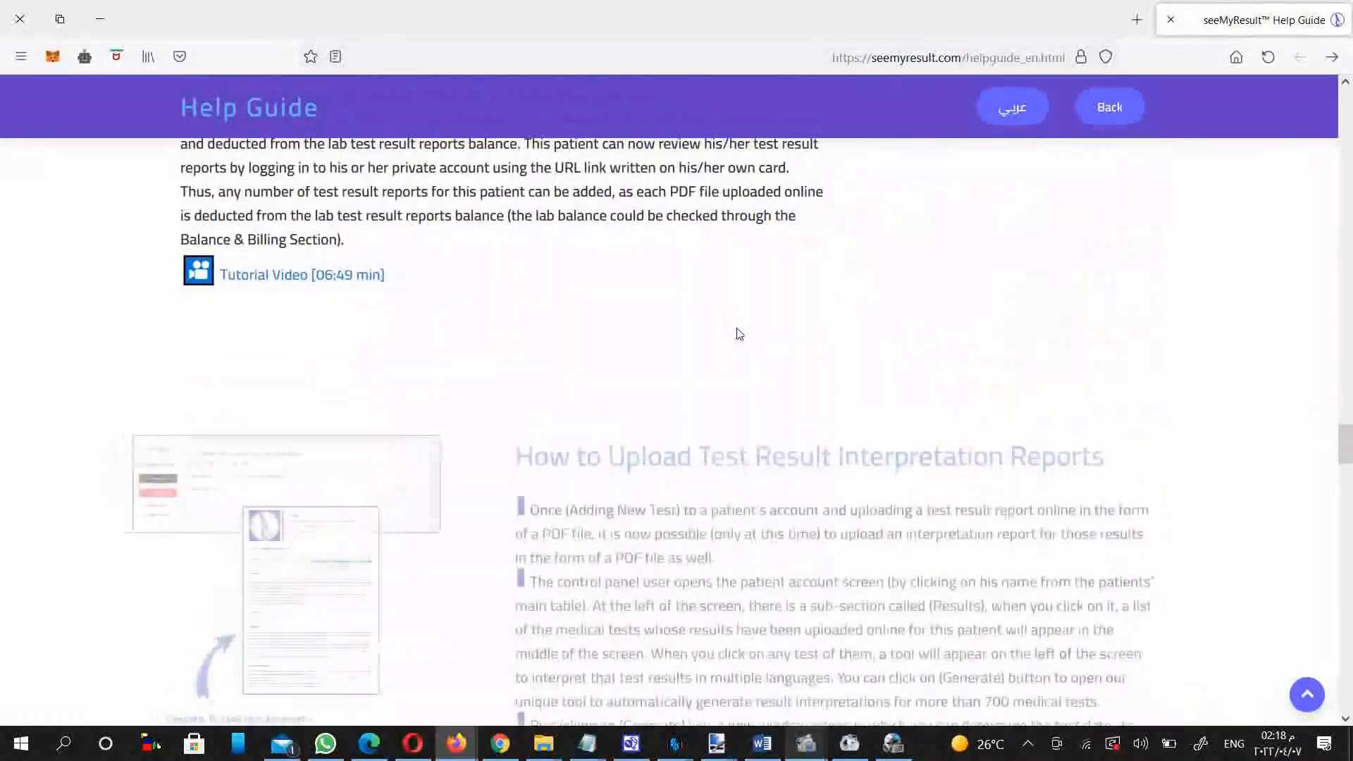
{"action": "scroll", "scroll_direction": "down", "scroll_amount": 3}
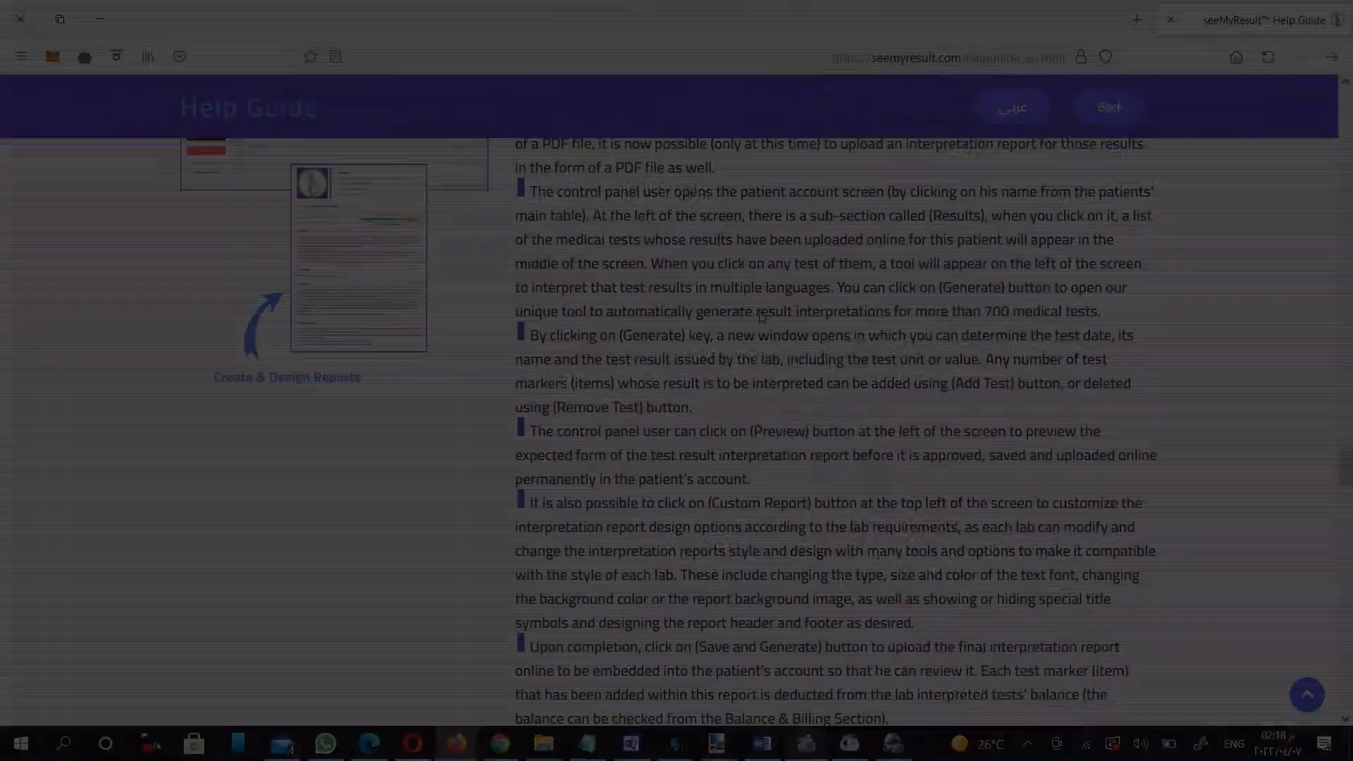
{"action": "left_click", "coordinate": [1107, 108]}
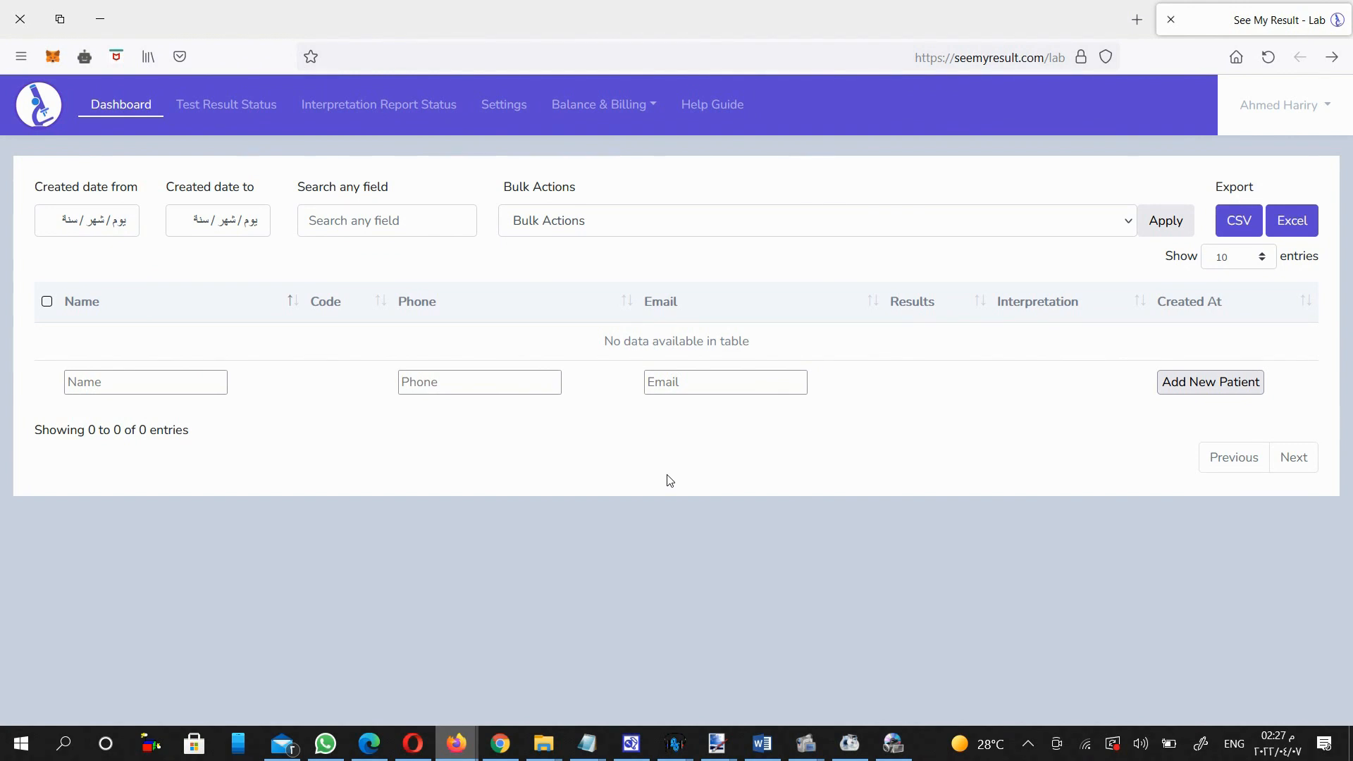
{"action": "left_click", "coordinate": [145, 381]}
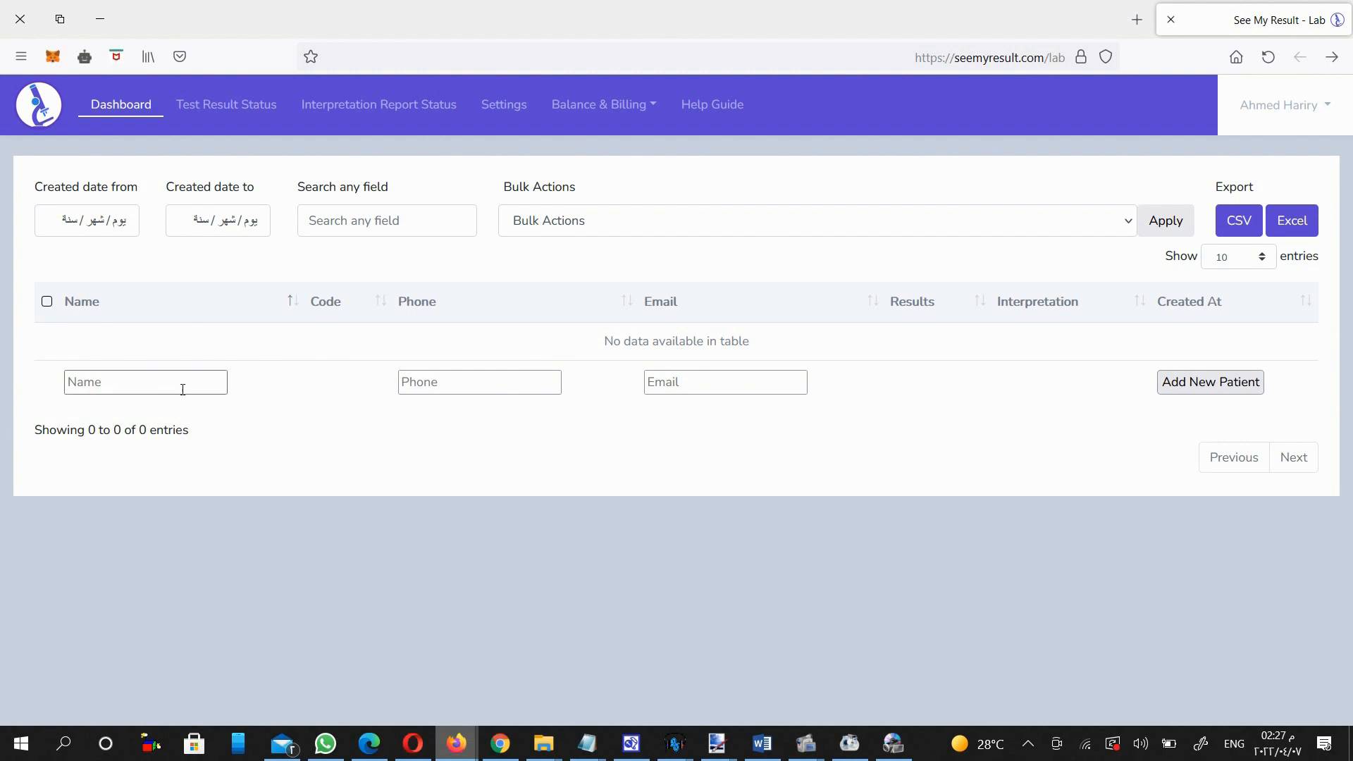
{"action": "type", "text": "Caroline Samir"}
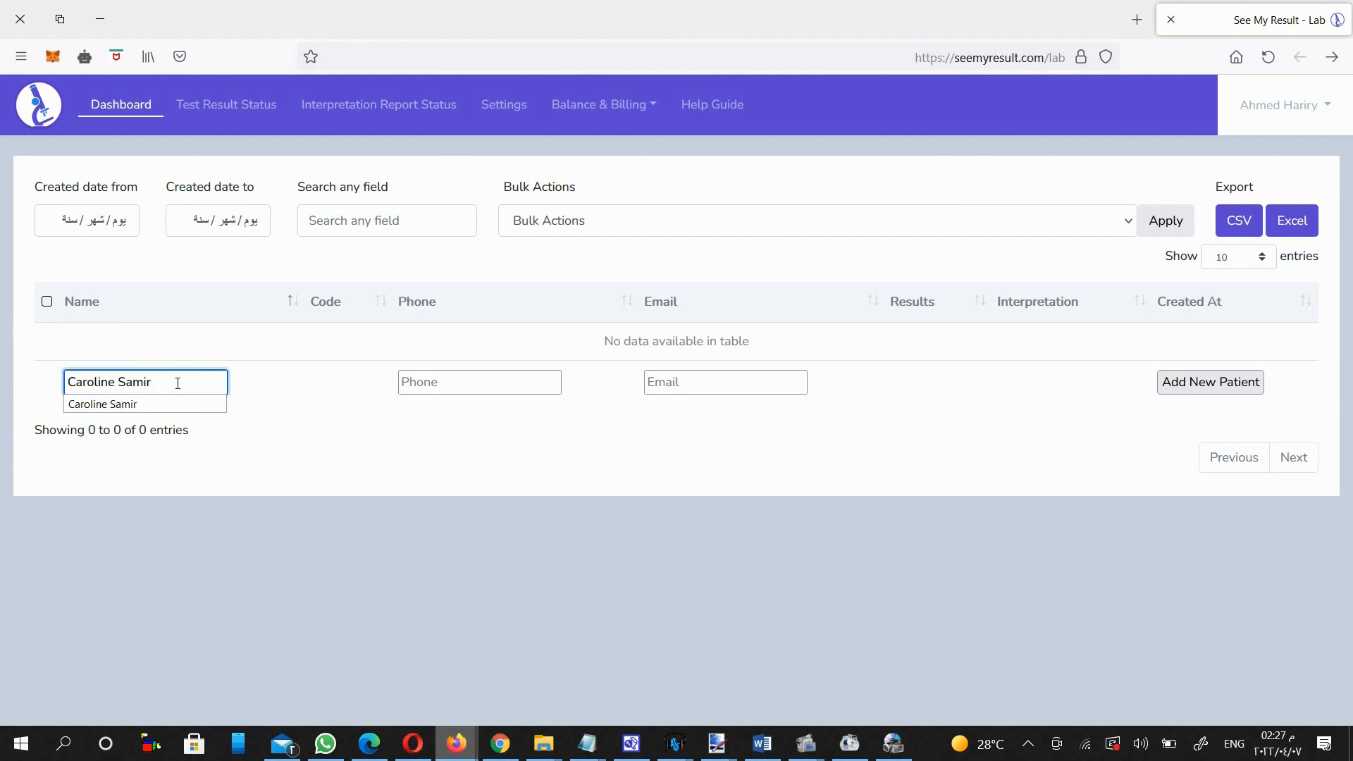
{"action": "left_click", "coordinate": [479, 382]}
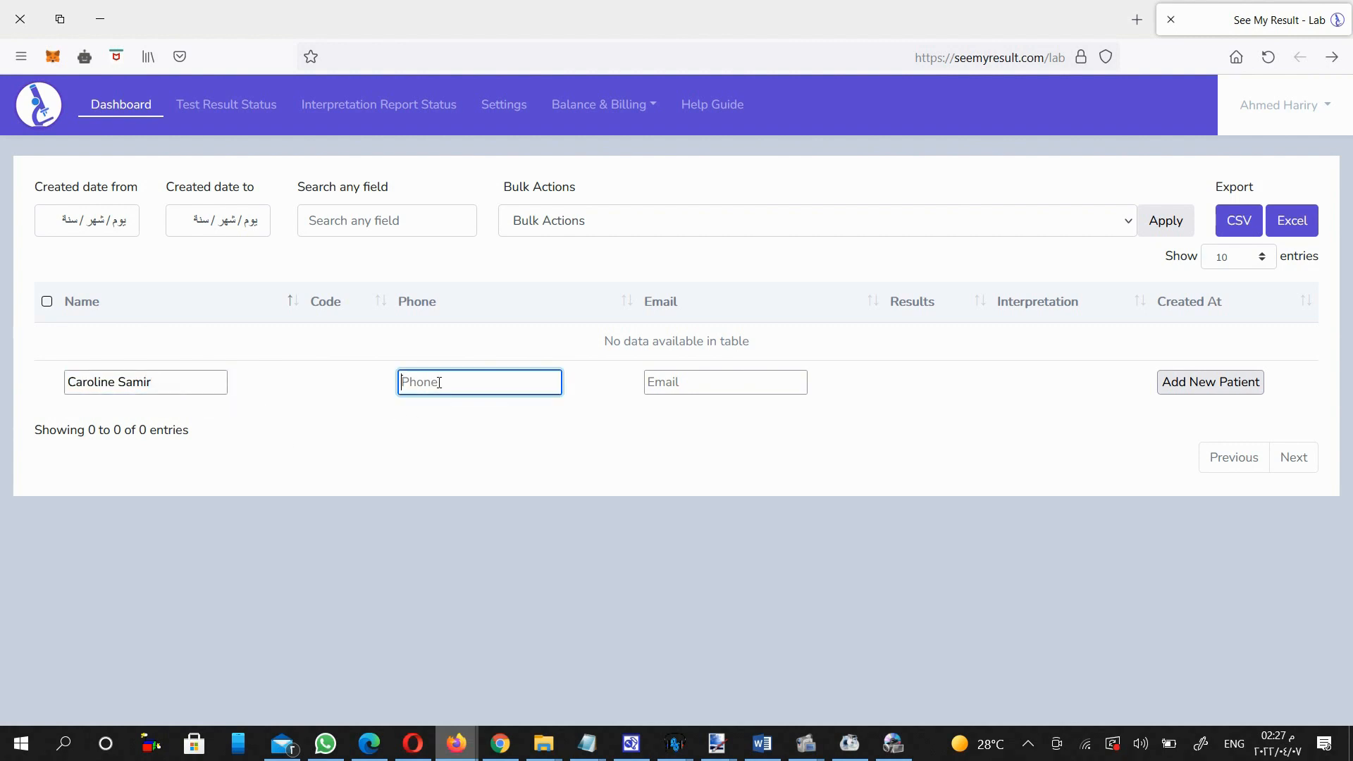
{"action": "type", "text": "77566543"}
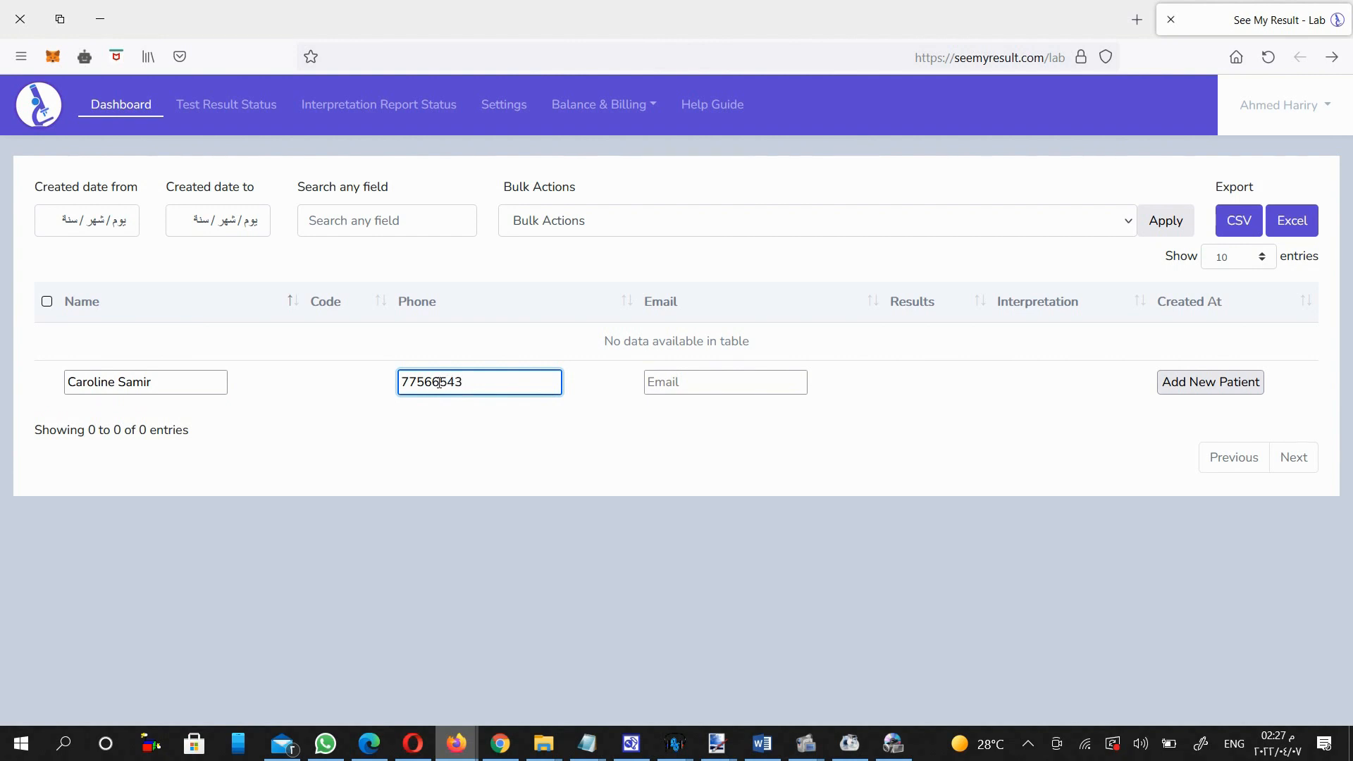
{"action": "left_click", "coordinate": [724, 381]}
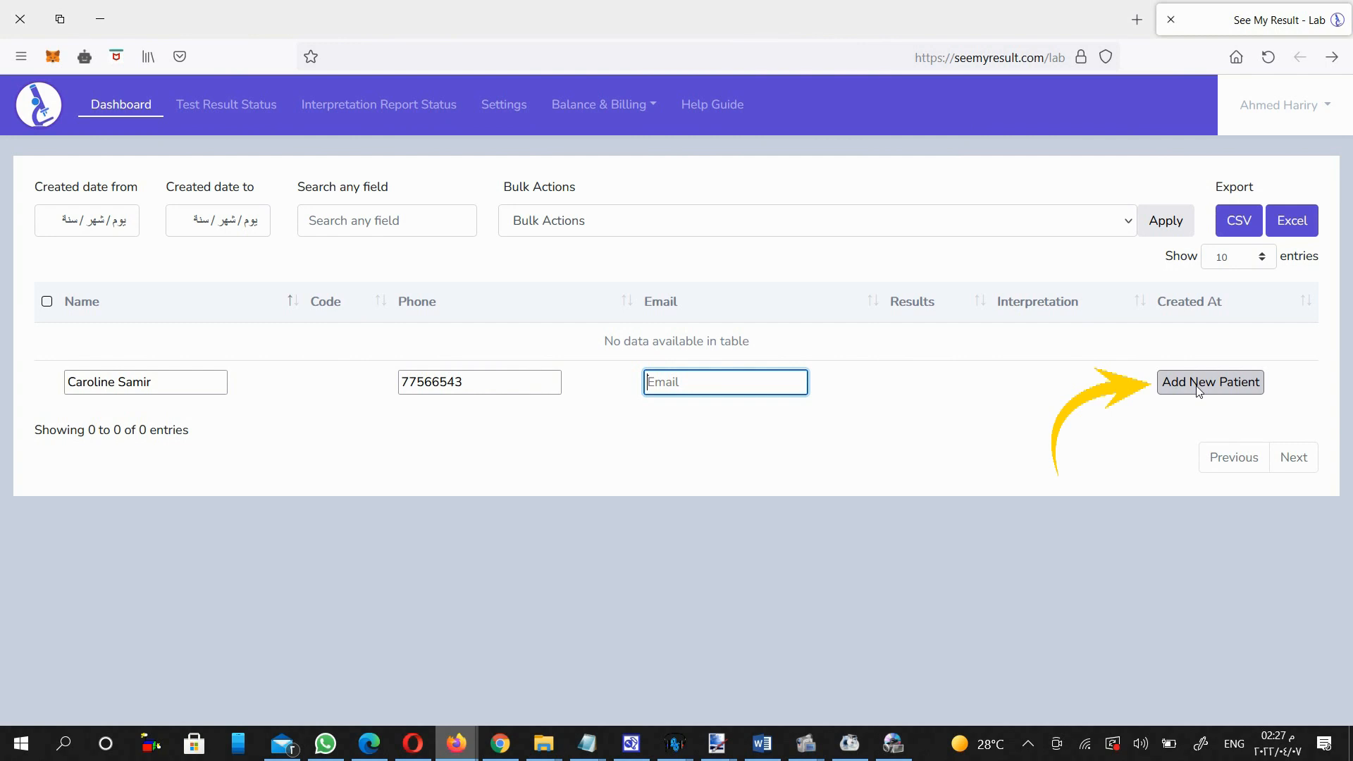
{"action": "left_click", "coordinate": [1210, 381]}
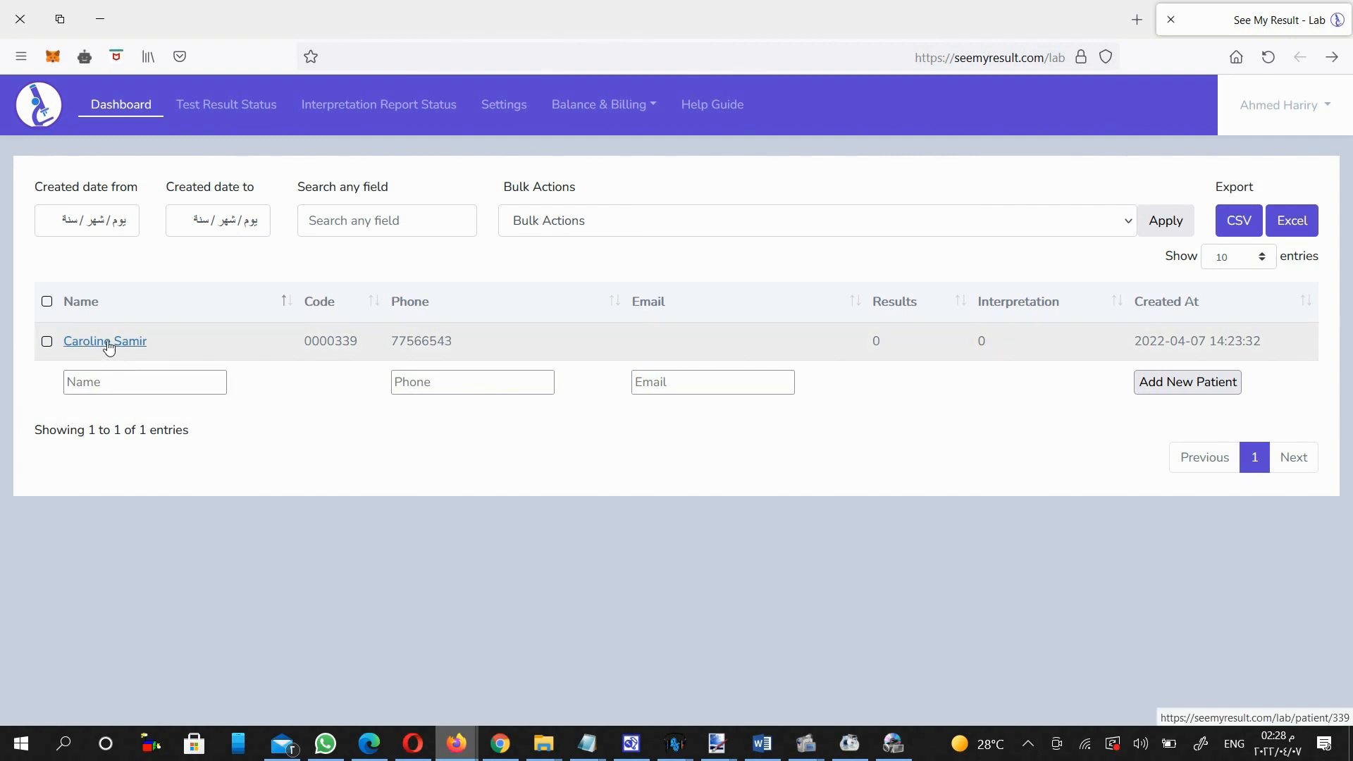
{"action": "left_click", "coordinate": [105, 339]}
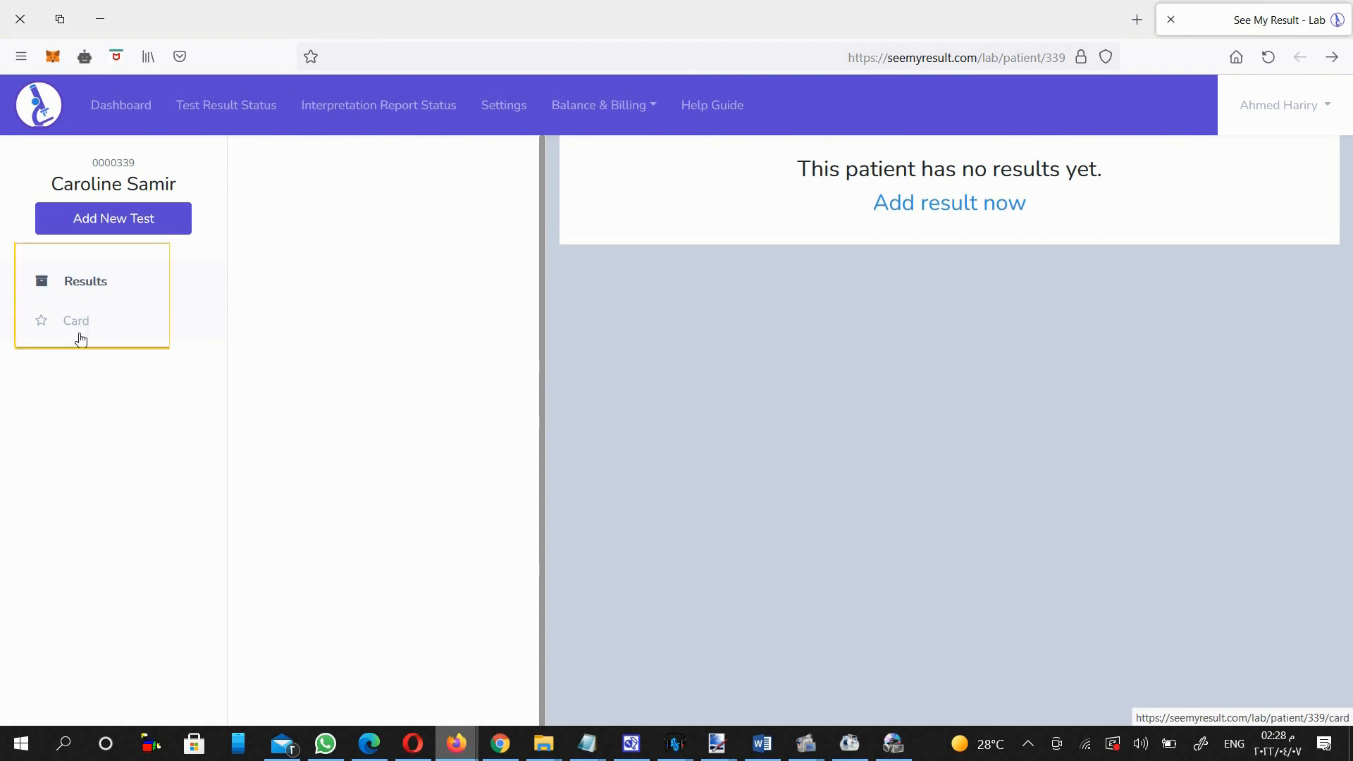
{"action": "mouse_move", "coordinate": [85, 377]}
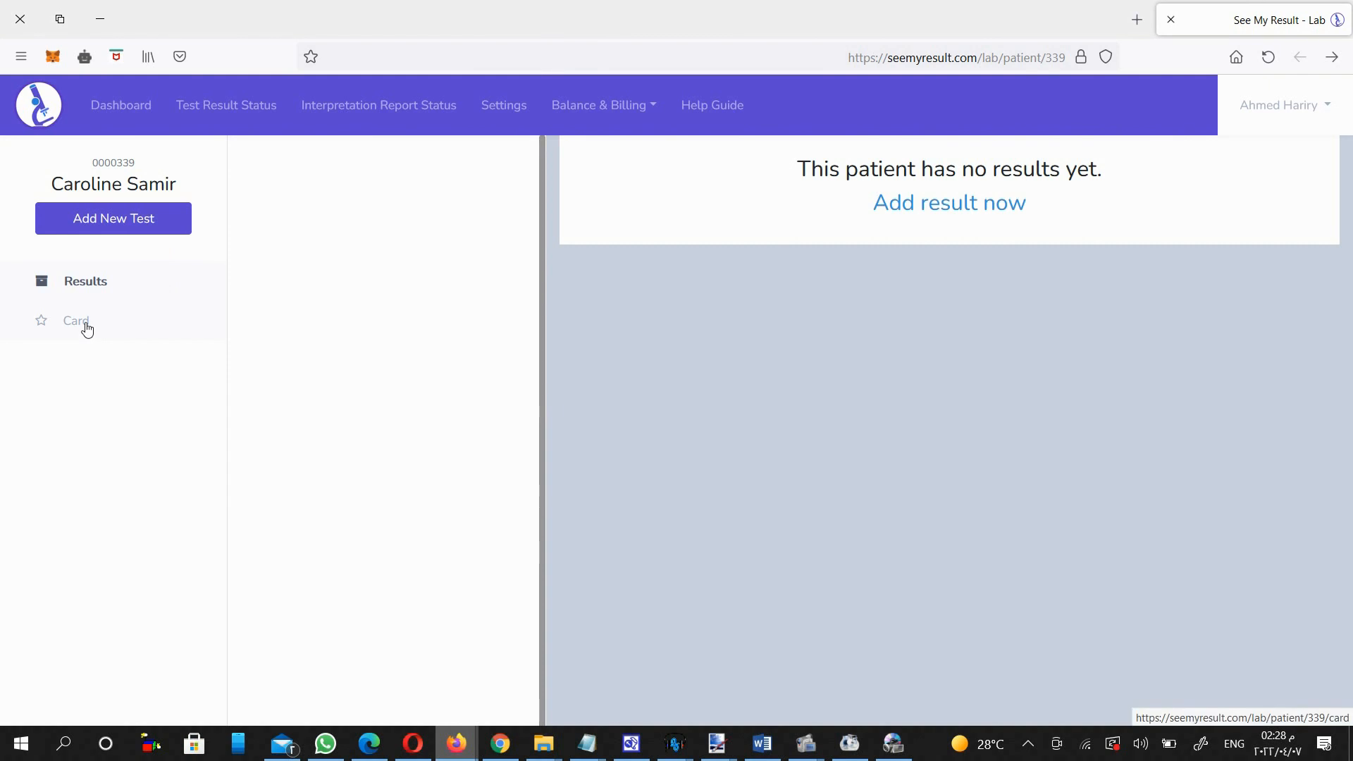
- Show the patient's ID card and select its login URL and password
{"action": "left_click", "coordinate": [76, 320]}
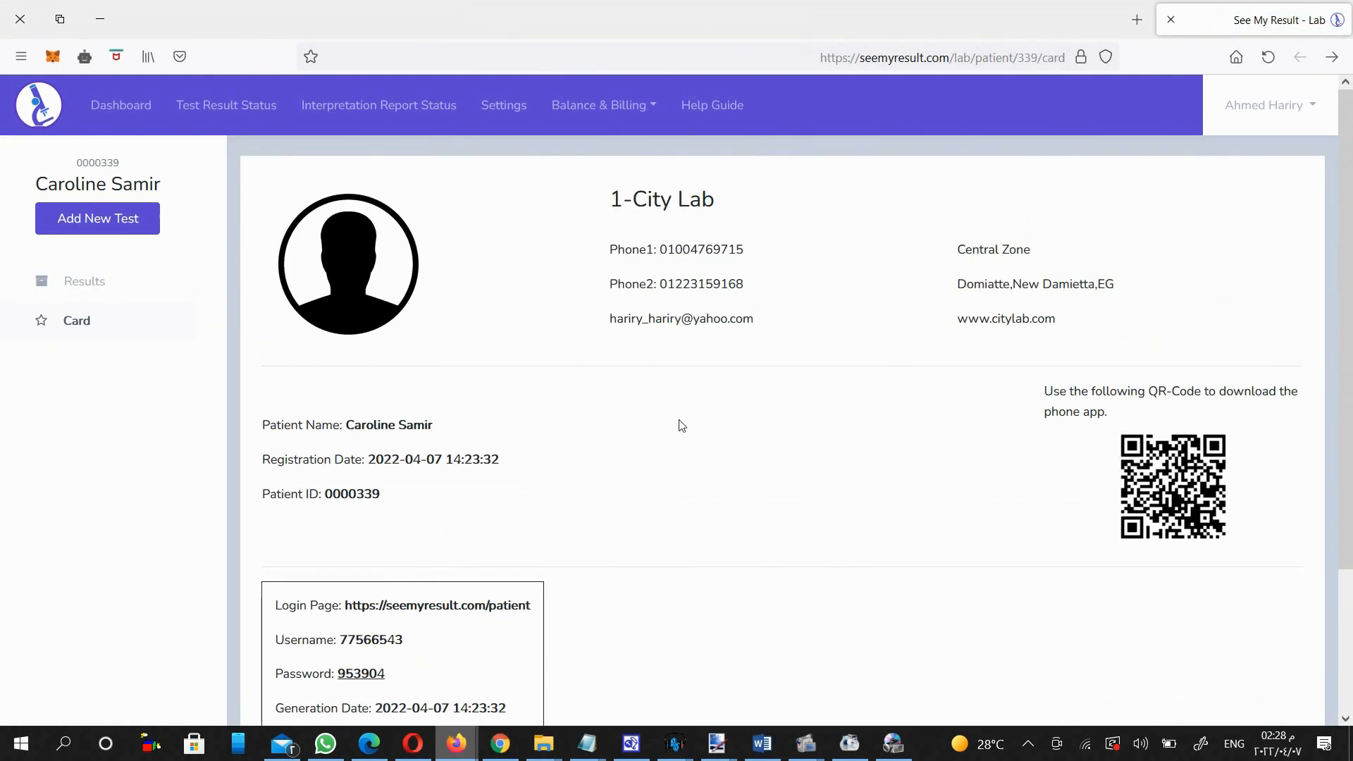
{"action": "mouse_move", "coordinate": [923, 419]}
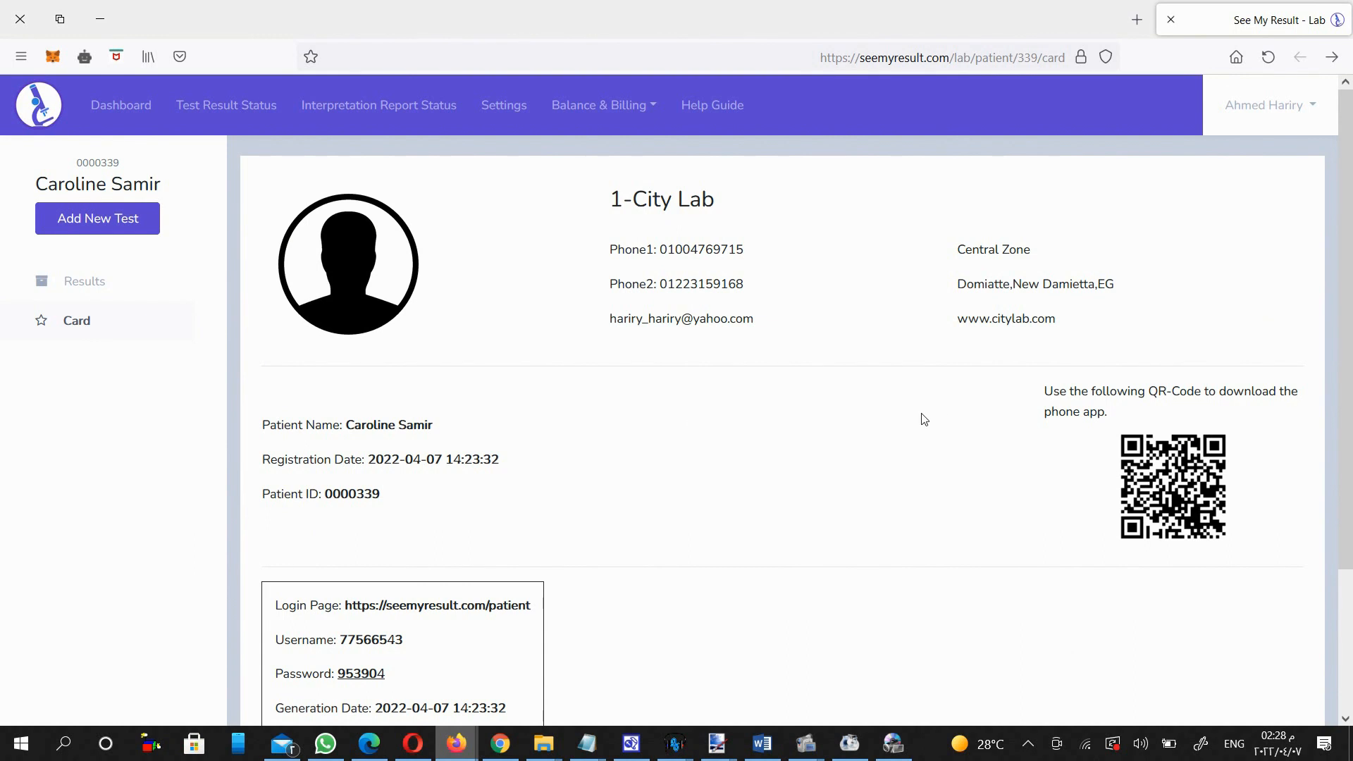
{"action": "scroll", "scroll_direction": "down", "scroll_amount": 3}
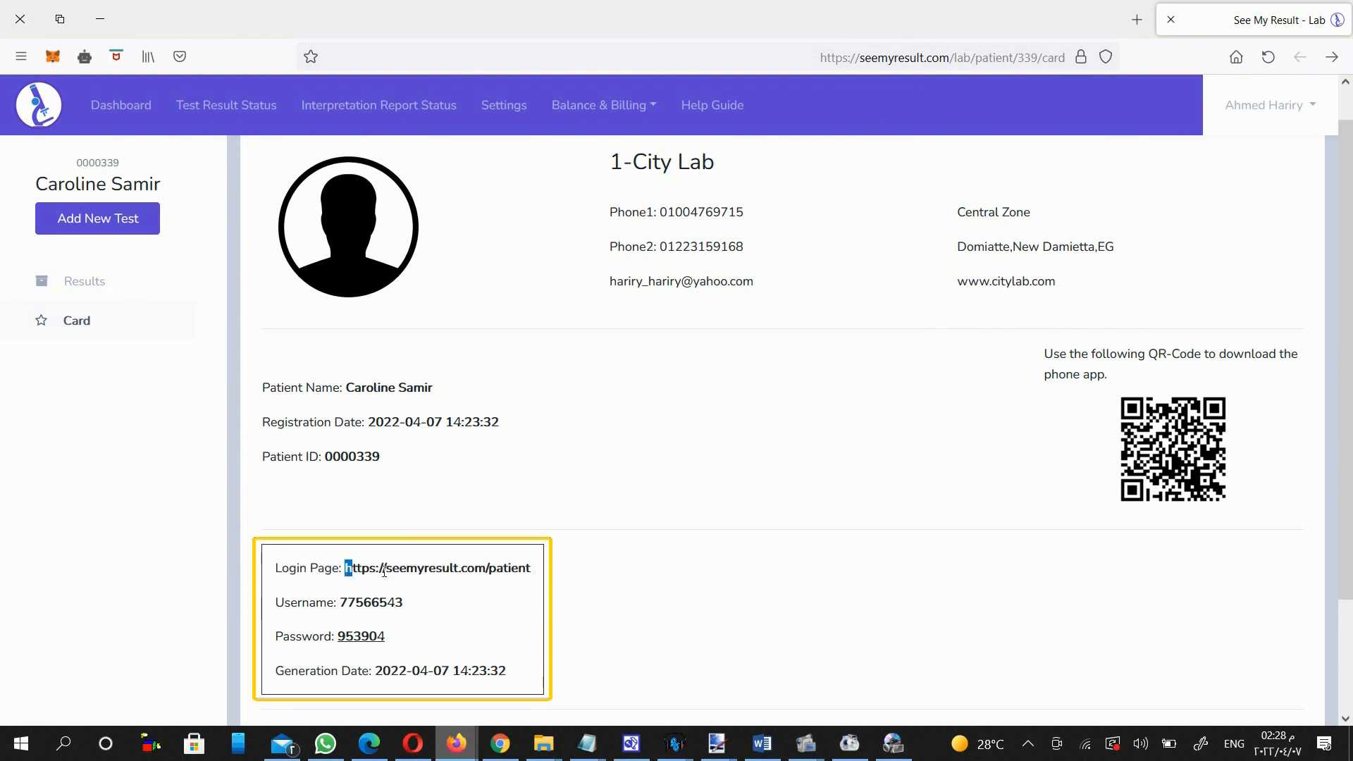
{"action": "left_click_drag", "start_coordinate": [347, 568], "coordinate": [531, 569]}
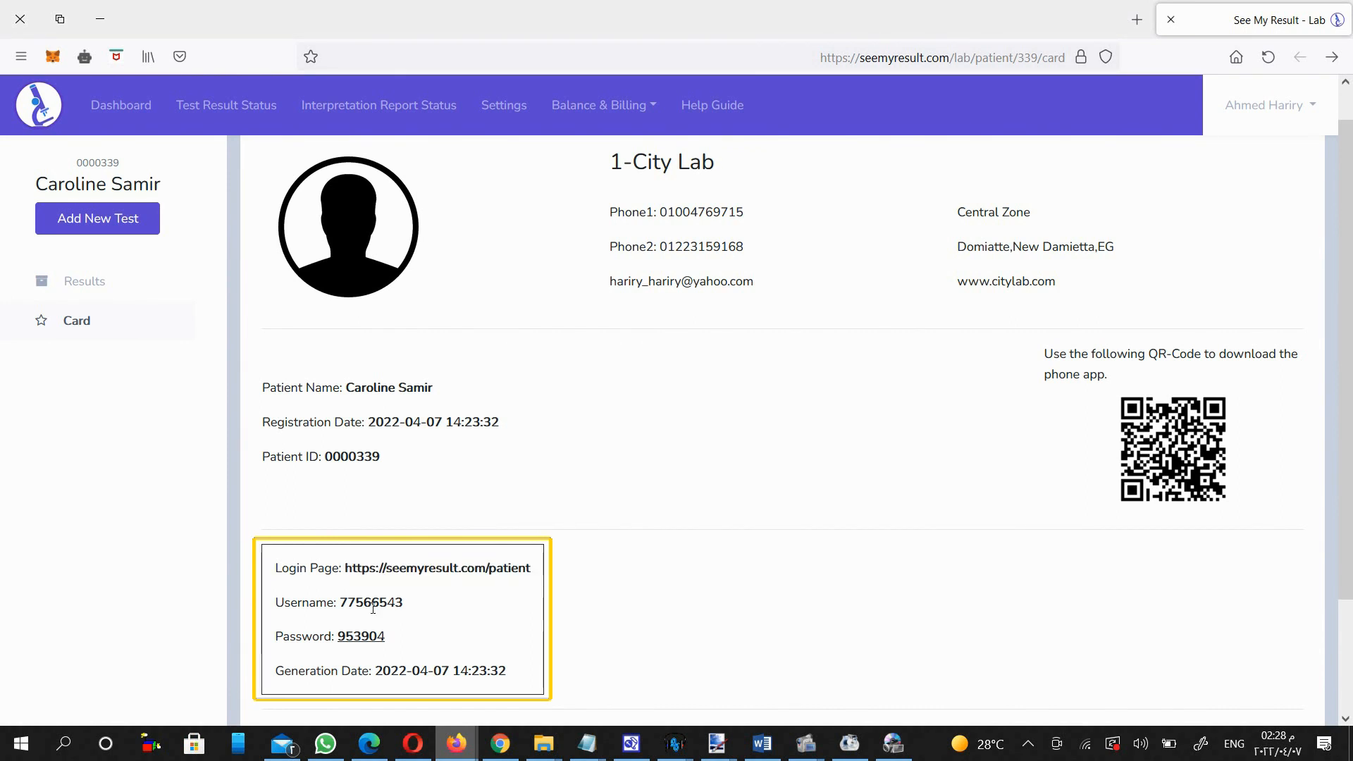
{"action": "double_click", "coordinate": [370, 602]}
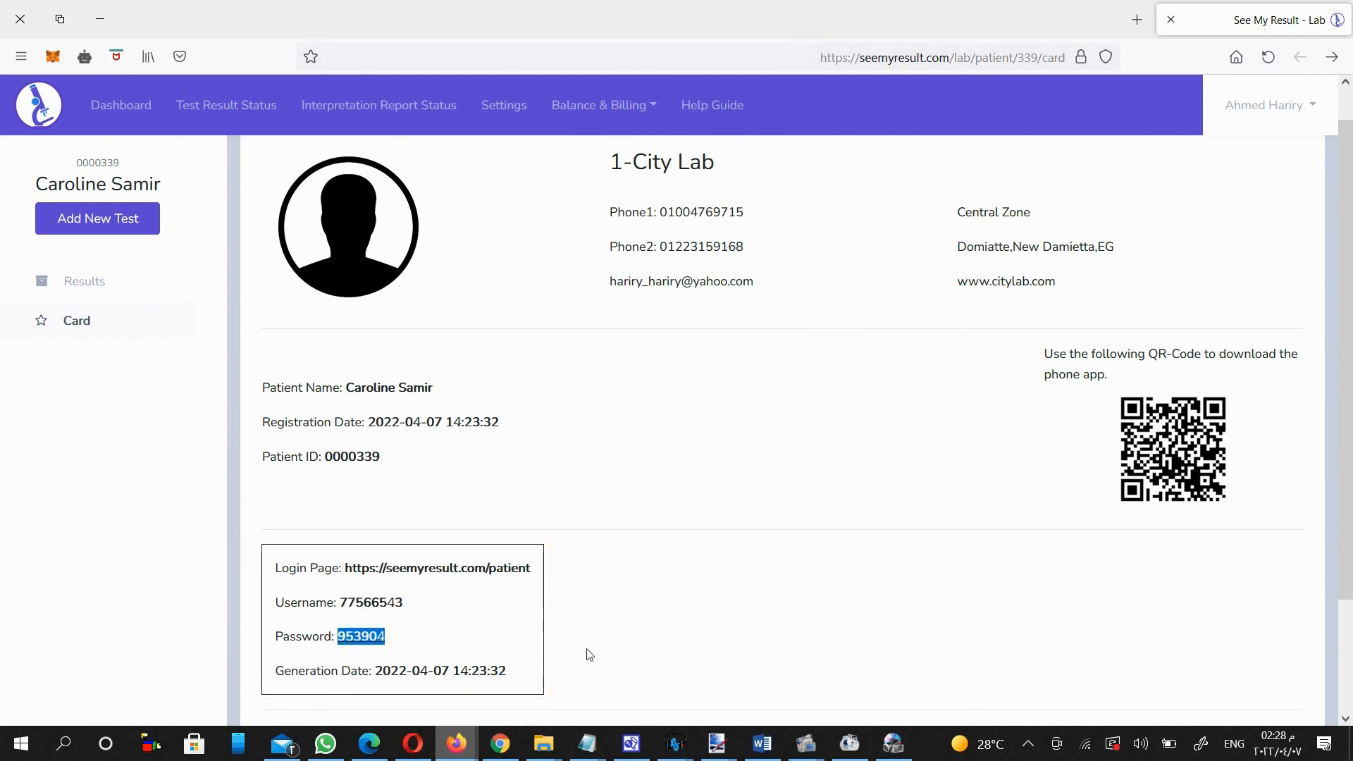
{"action": "scroll", "scroll_direction": "down", "scroll_amount": 3}
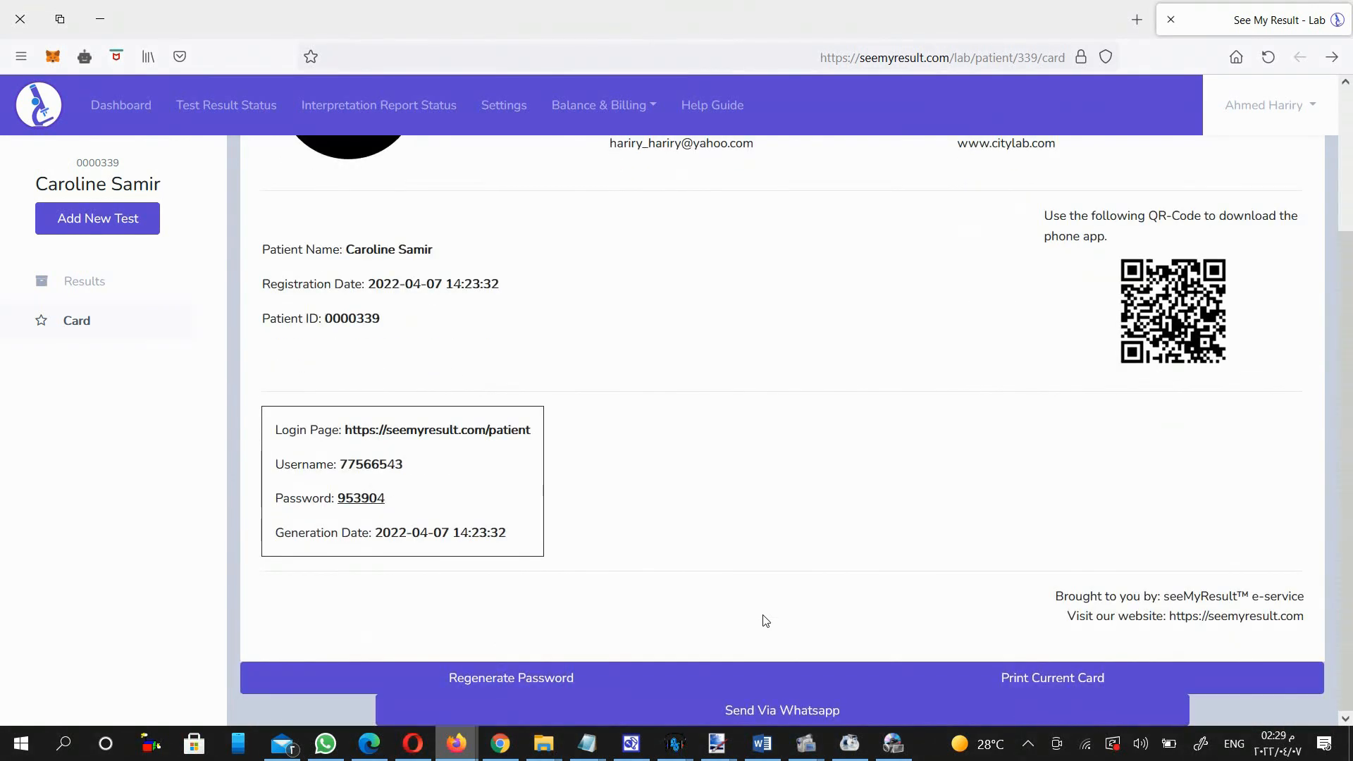
{"action": "mouse_move", "coordinate": [1050, 678]}
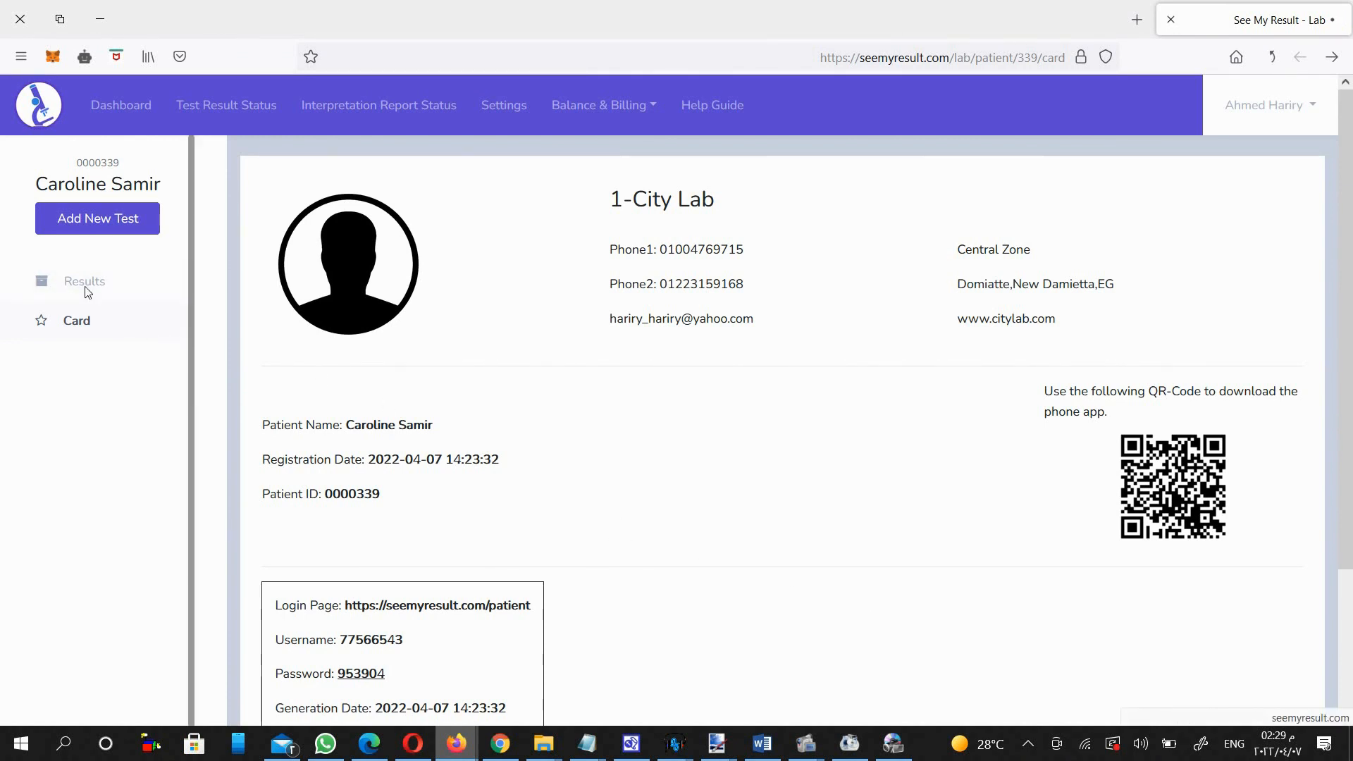
- Attach cbc.pdf as the CBC test result and save the upload
{"action": "left_click", "coordinate": [85, 281]}
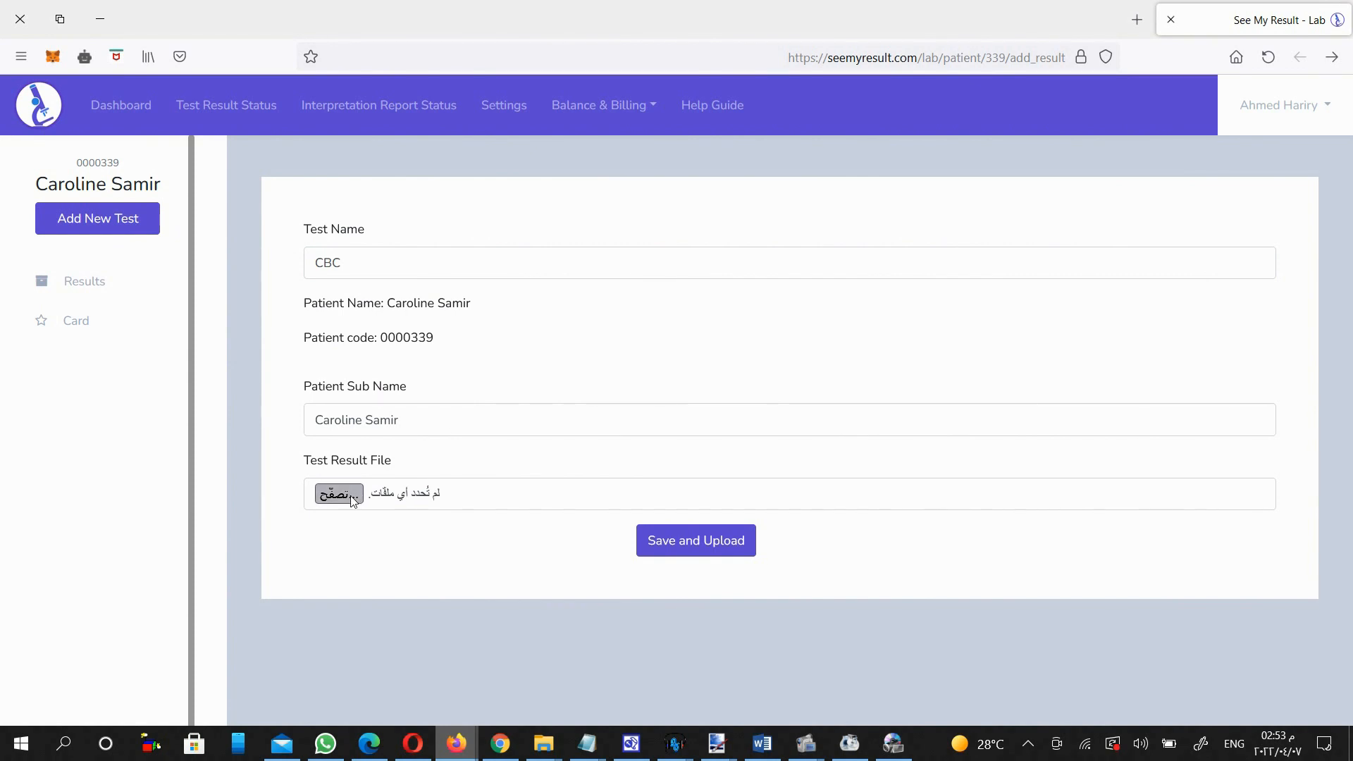
{"action": "left_click", "coordinate": [338, 492]}
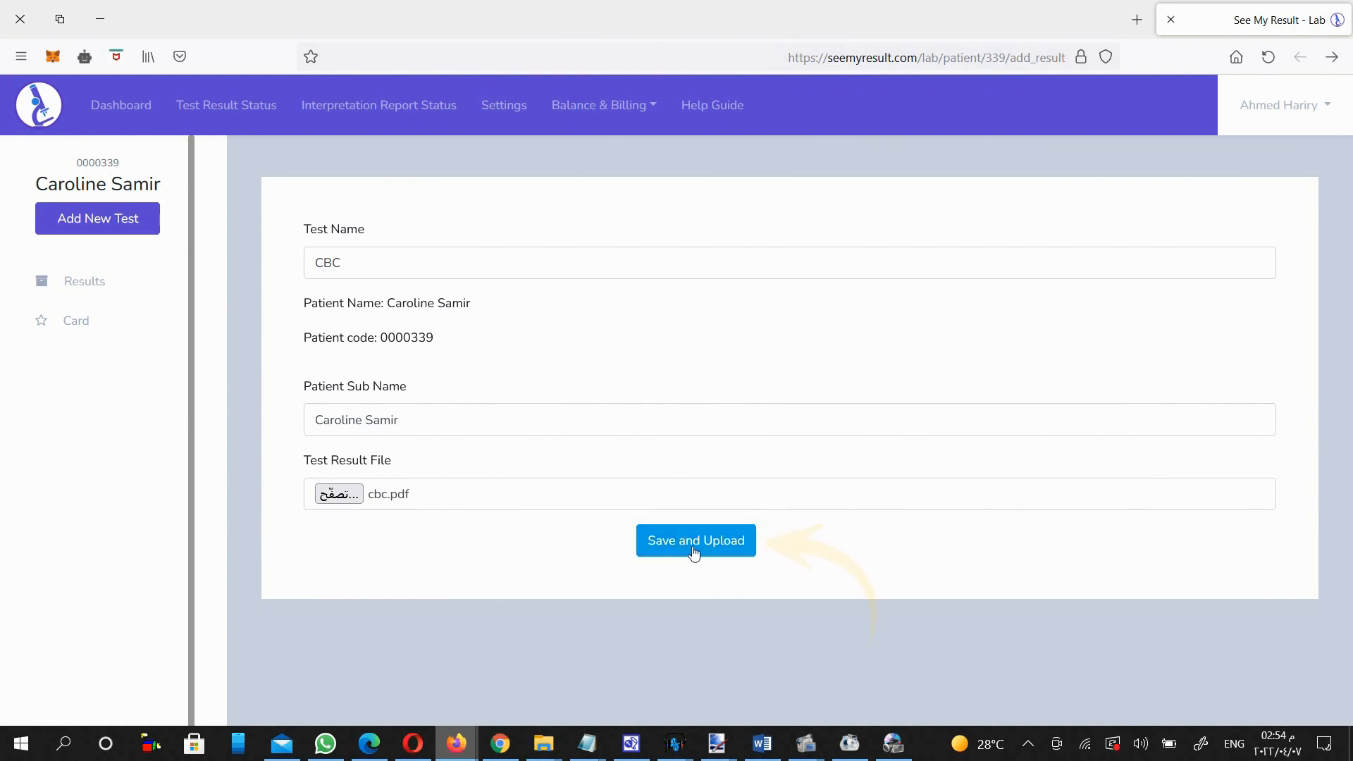
{"action": "left_click", "coordinate": [695, 540]}
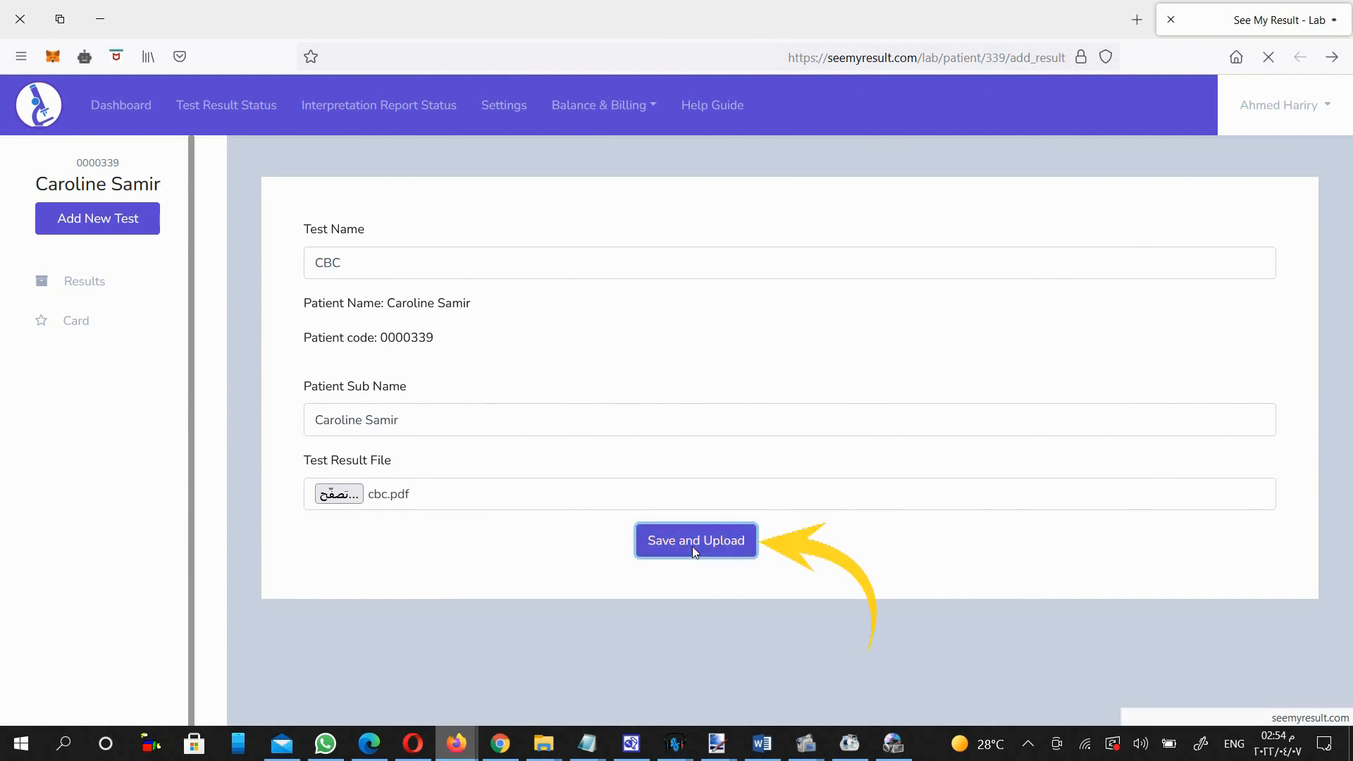
{"action": "left_click", "coordinate": [696, 541]}
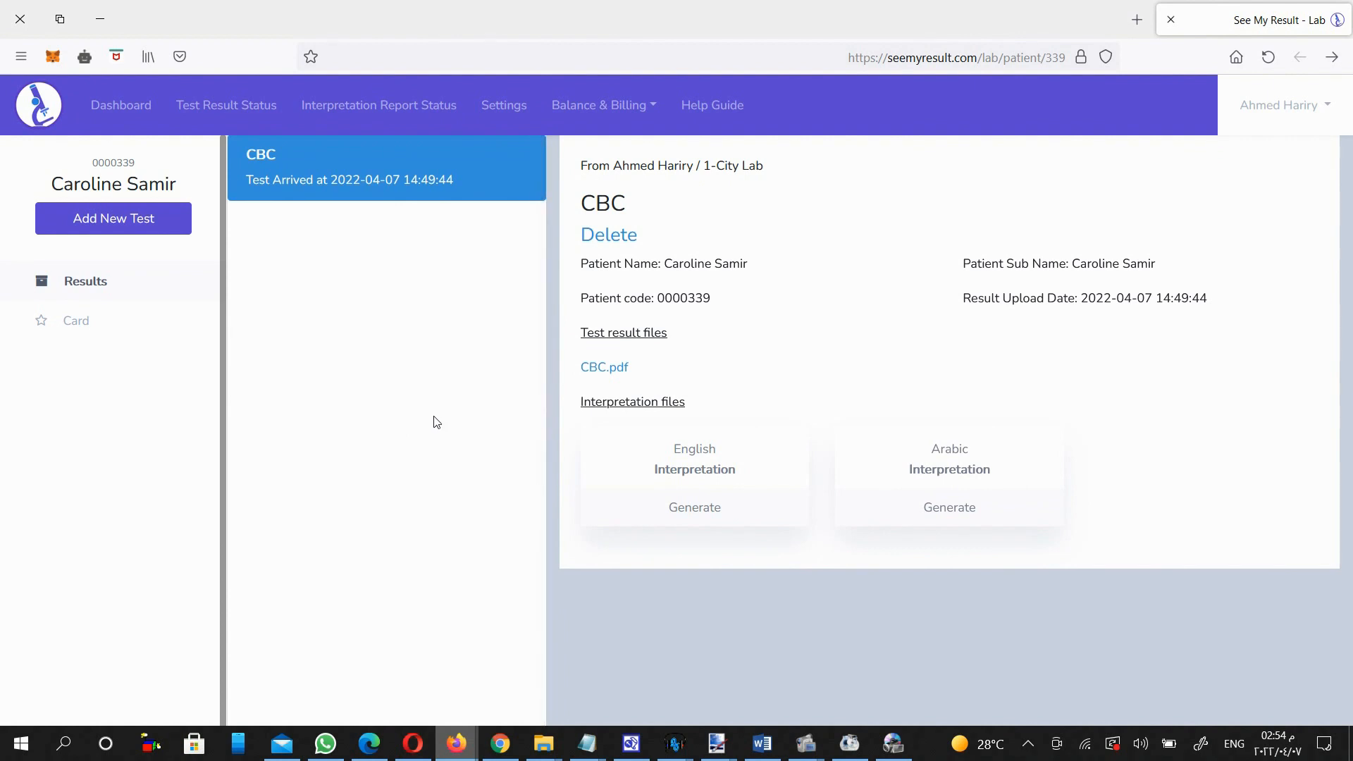
{"action": "mouse_move", "coordinate": [695, 469]}
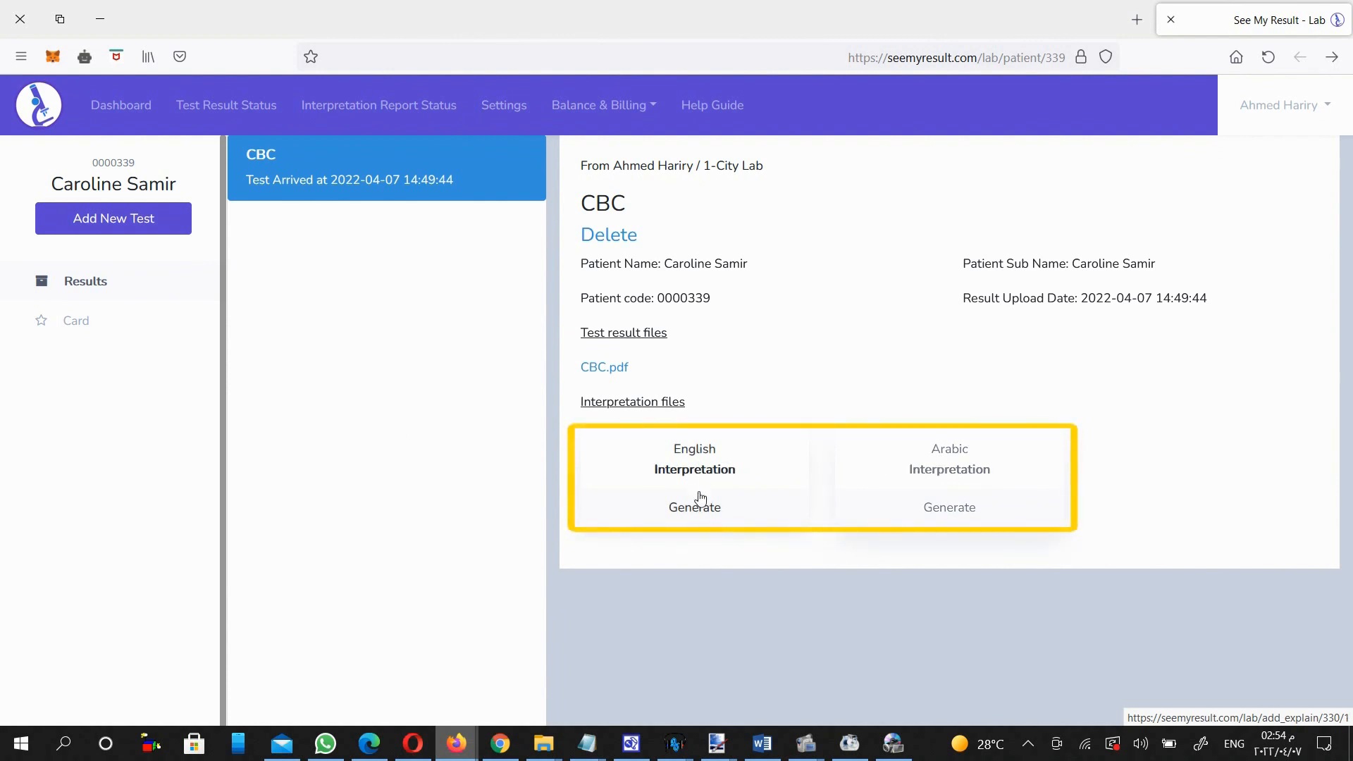
{"action": "mouse_move", "coordinate": [701, 561]}
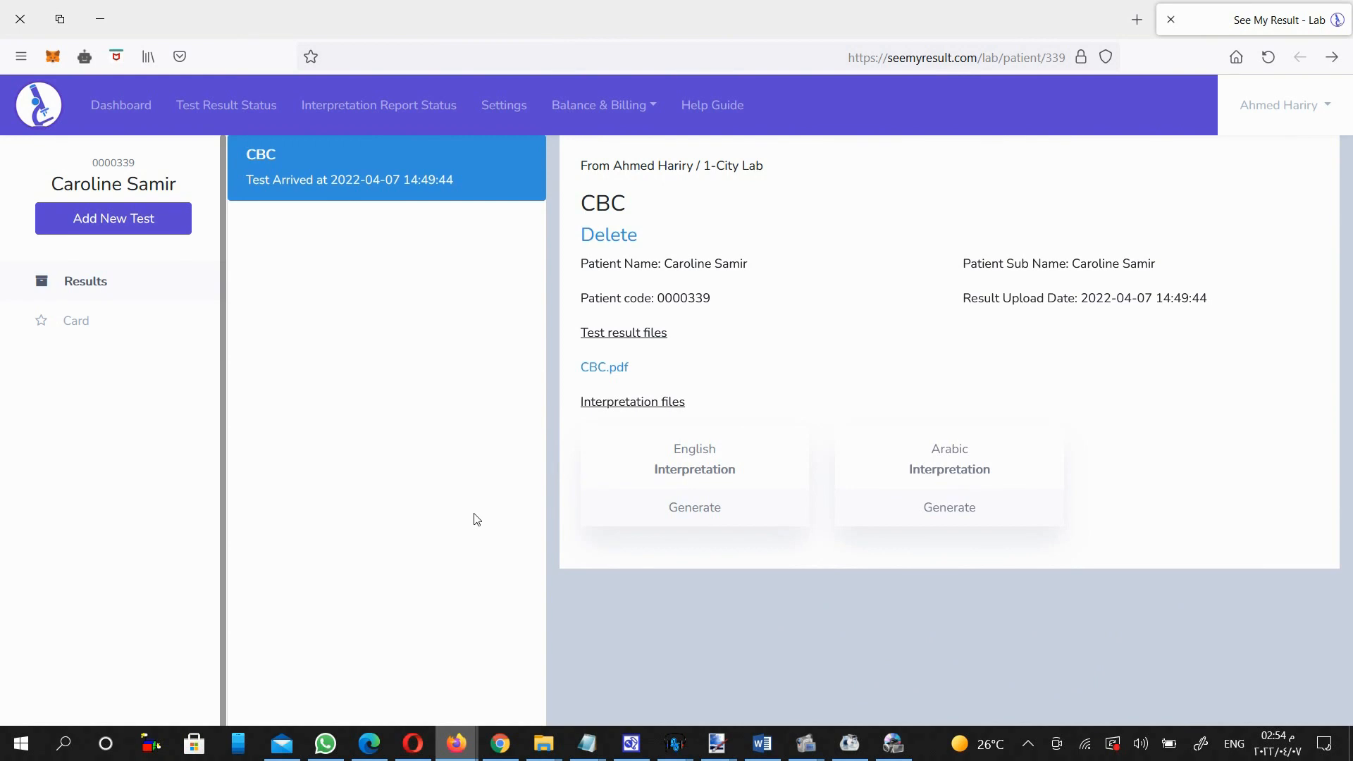
{"action": "mouse_move", "coordinate": [77, 322]}
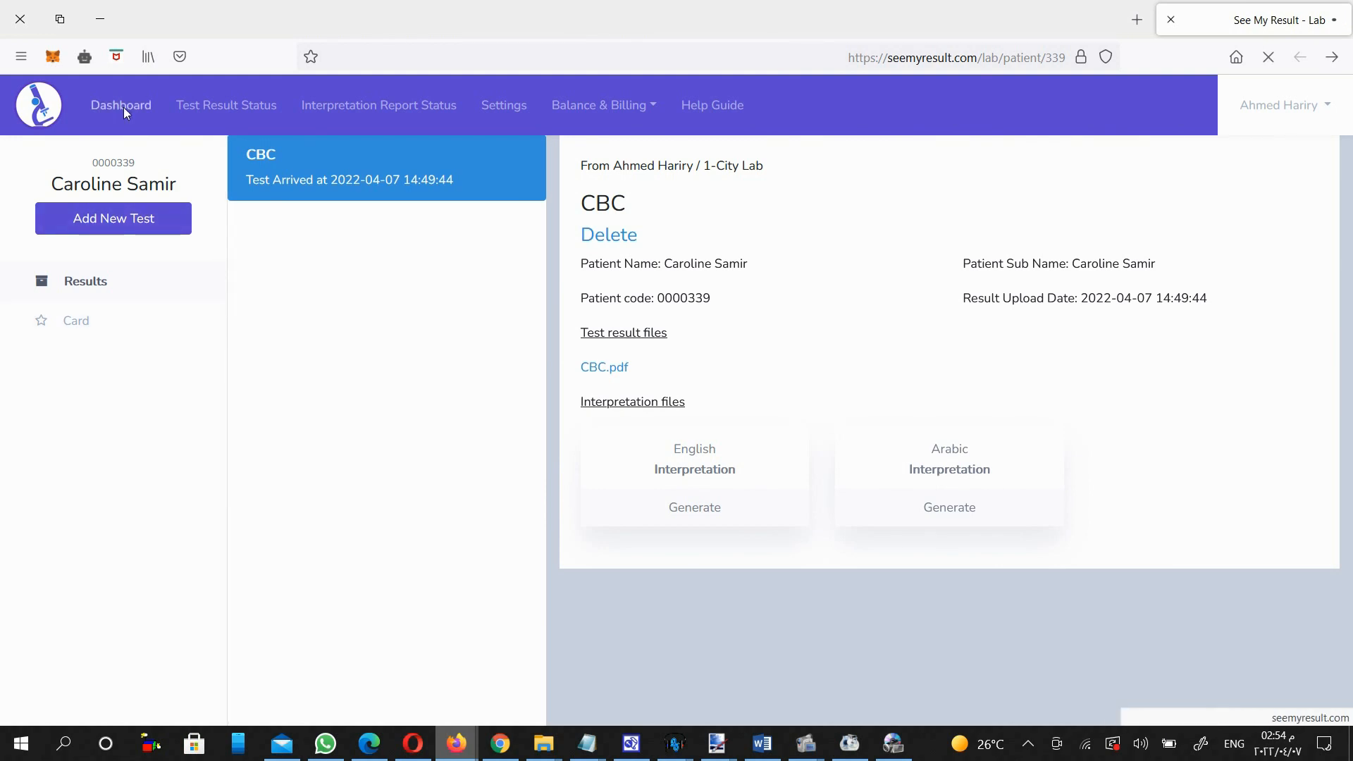
- Go back to the dashboard patient list via the top navigation
{"action": "left_click", "coordinate": [120, 105]}
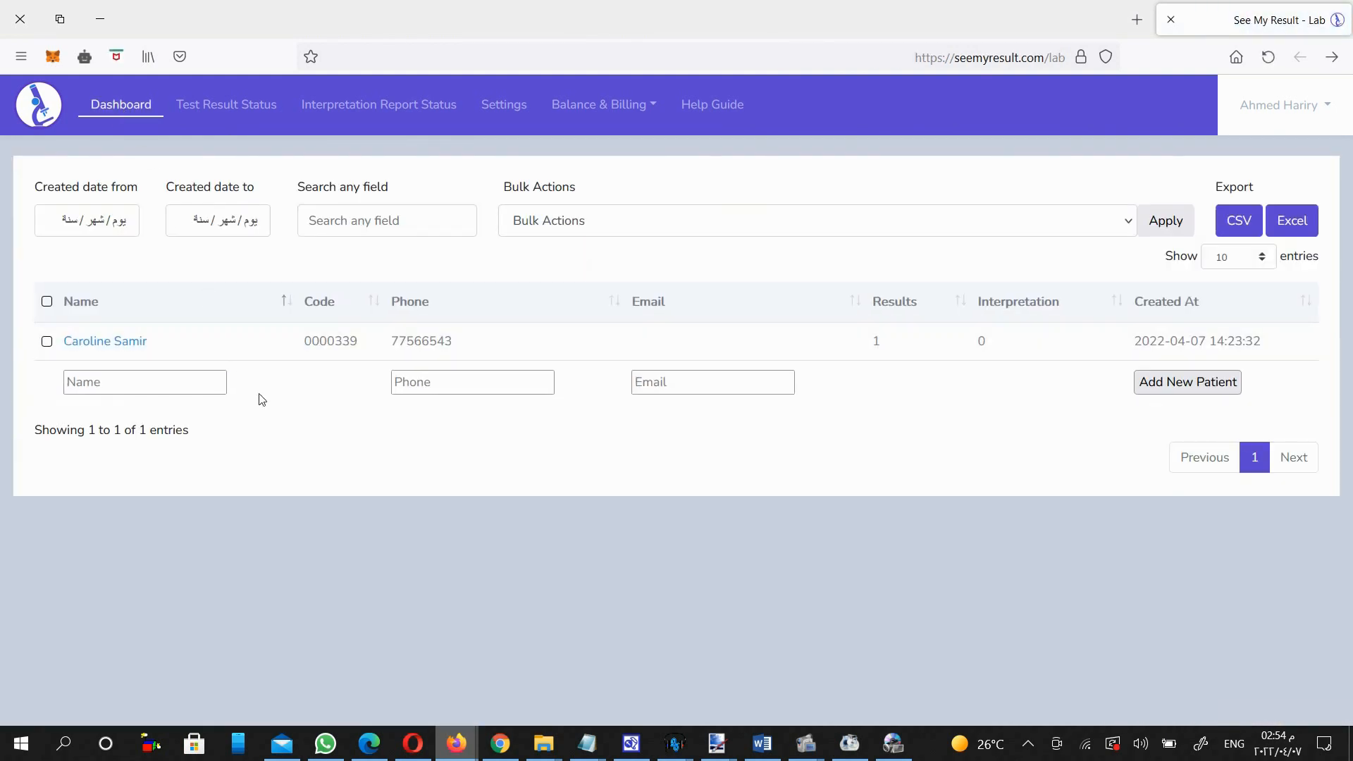
{"action": "mouse_move", "coordinate": [316, 487]}
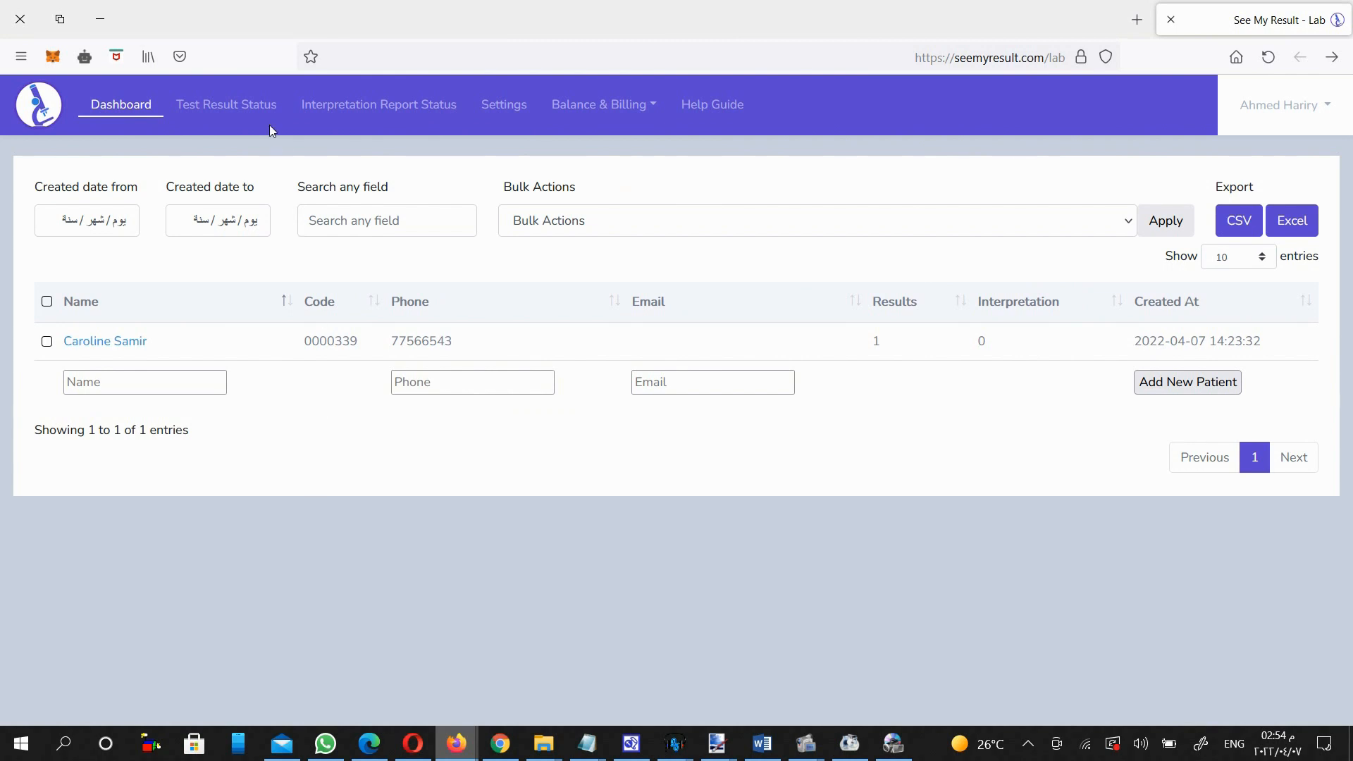
{"action": "mouse_move", "coordinate": [711, 104]}
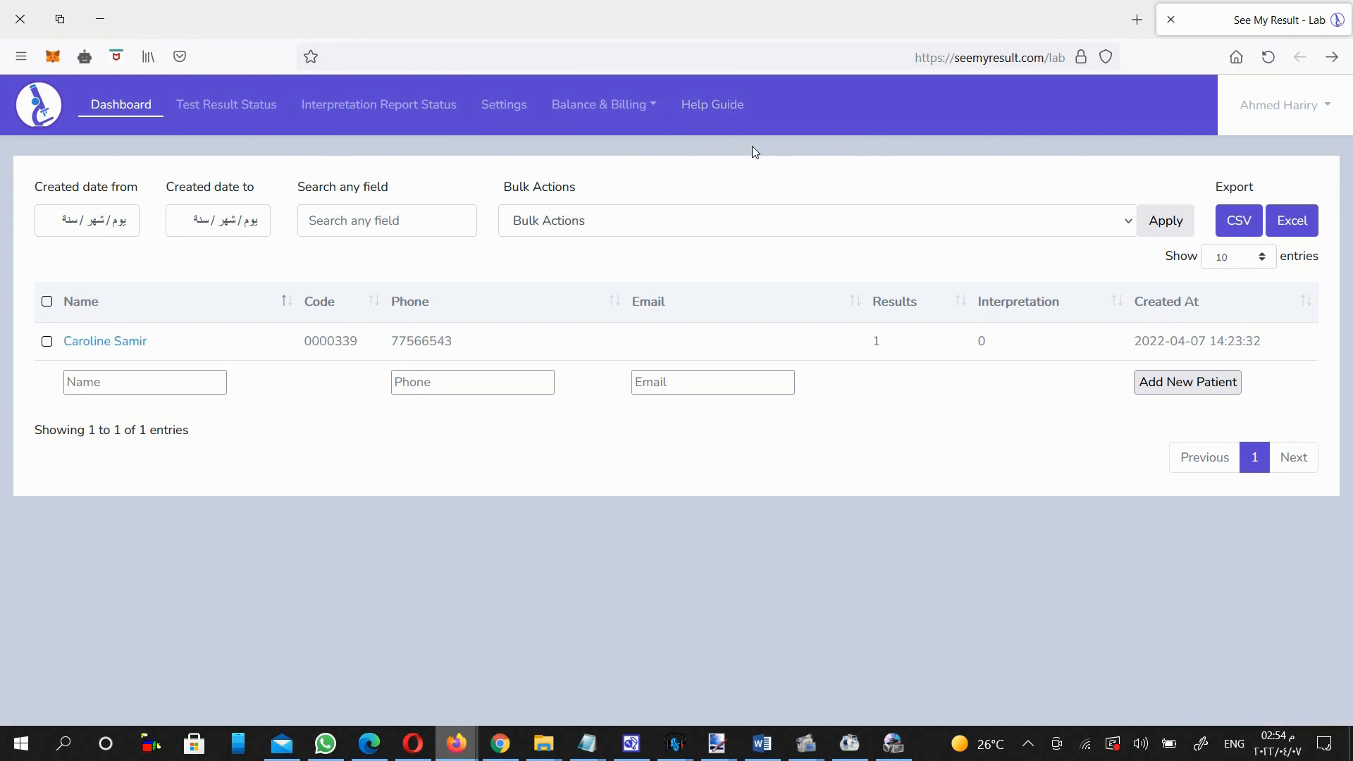
{"action": "mouse_move", "coordinate": [753, 155]}
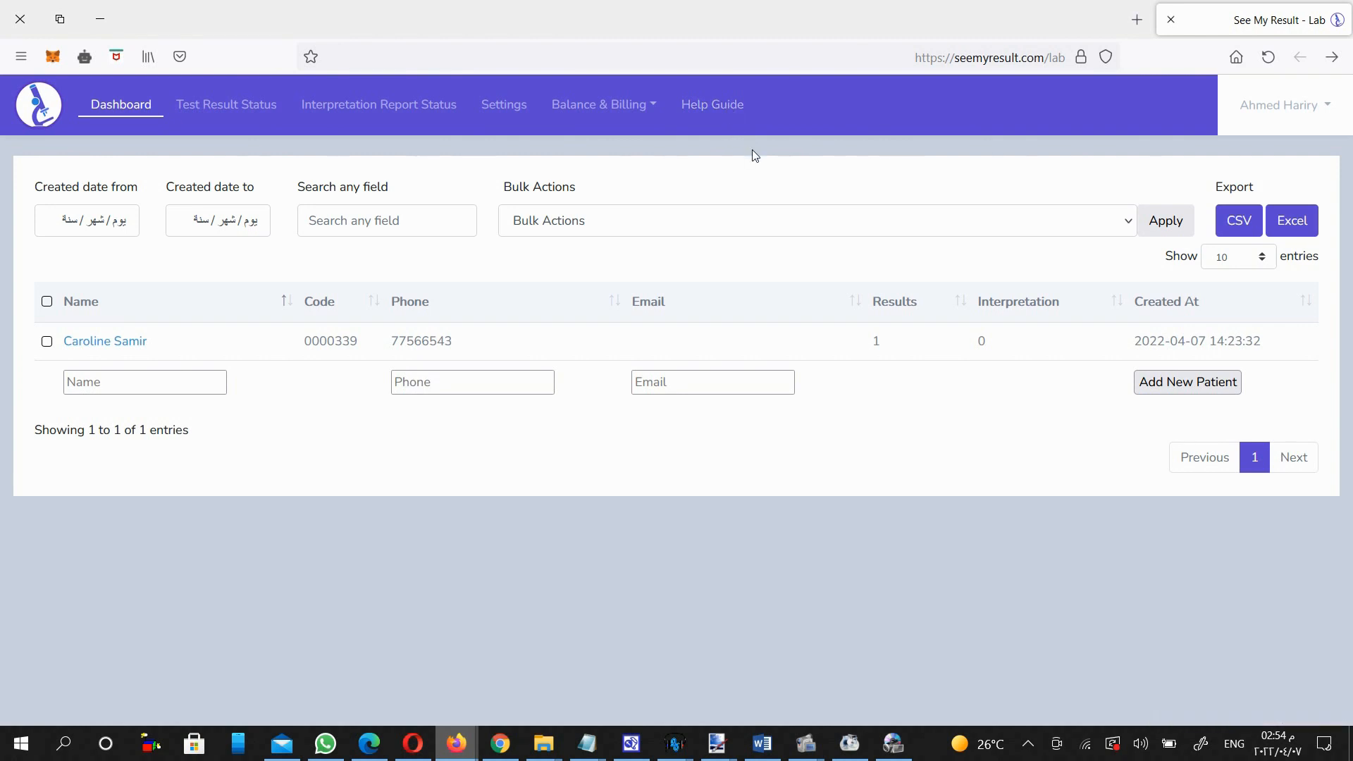